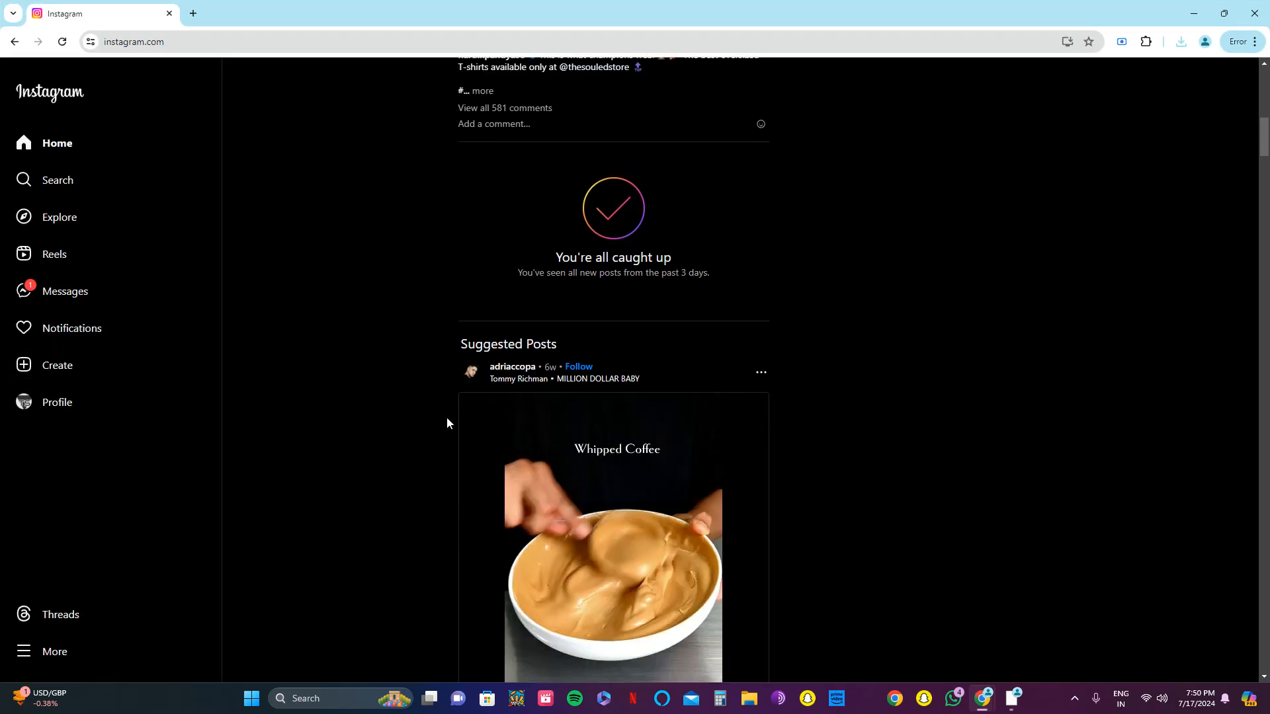
Step: Reach the Chrome Web Store in a new tab via a Google search for "webstore"
scroll(down, 3)
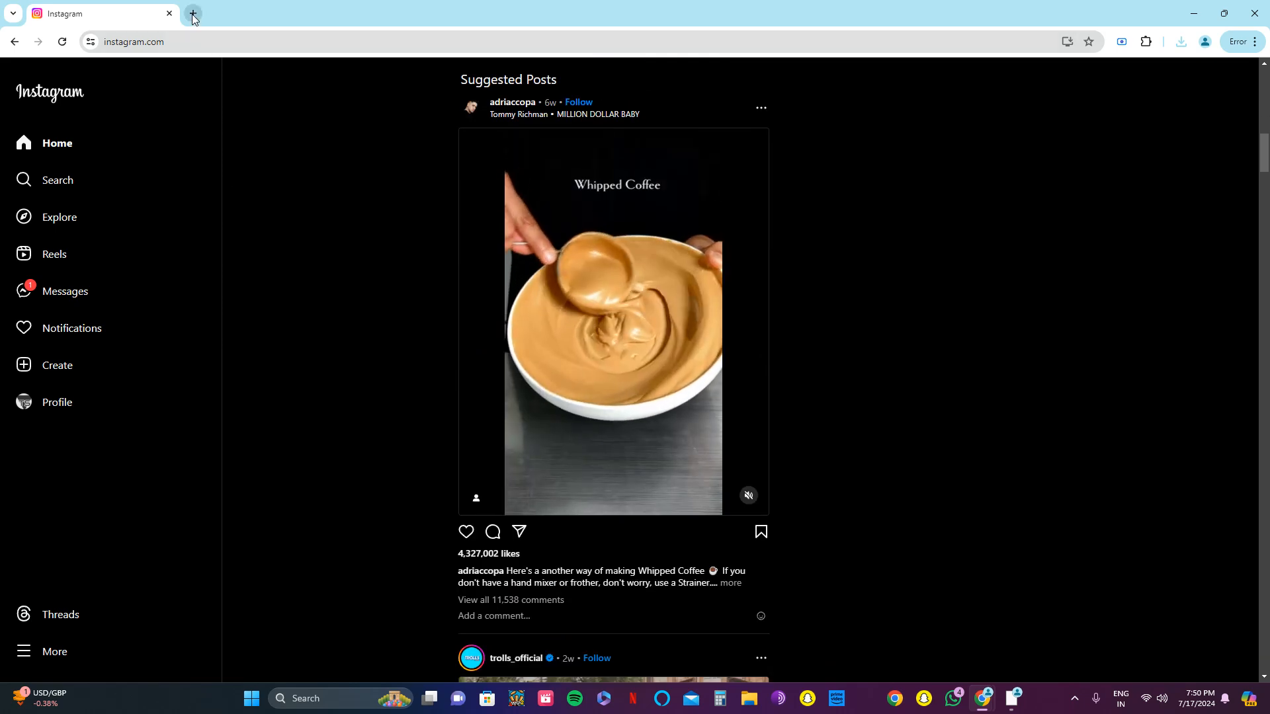
click(193, 14)
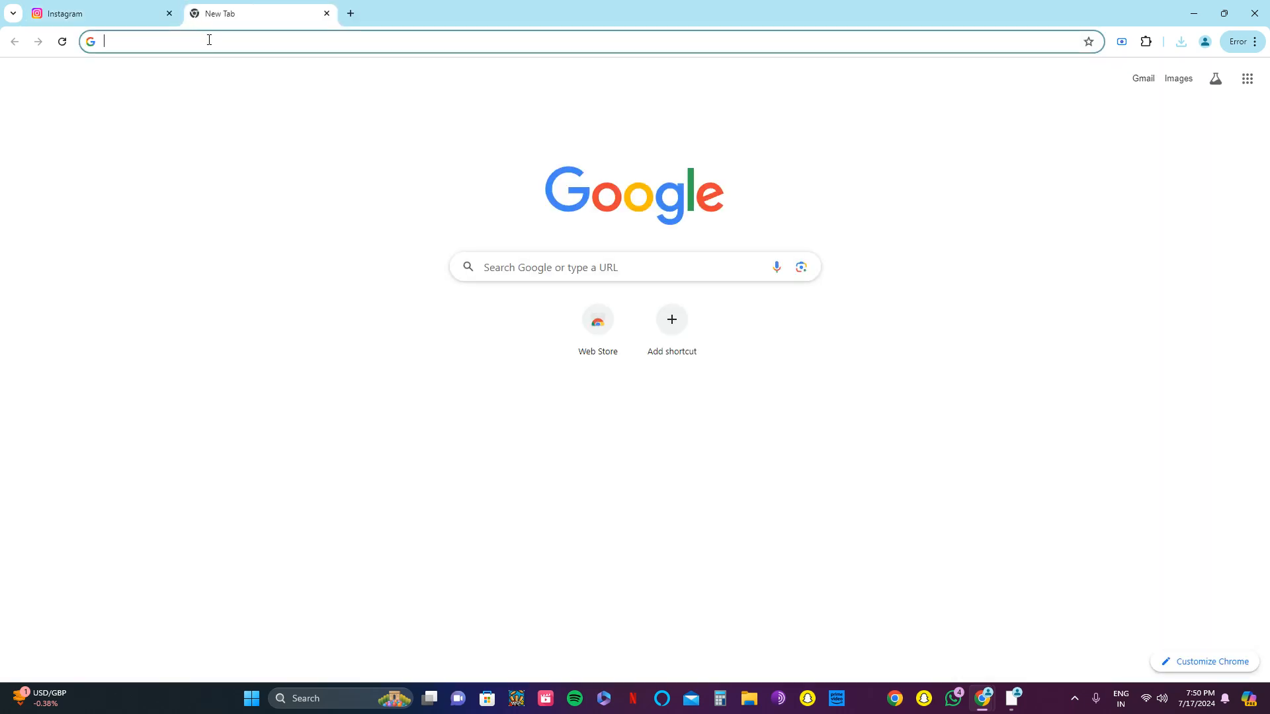
text(webstore)
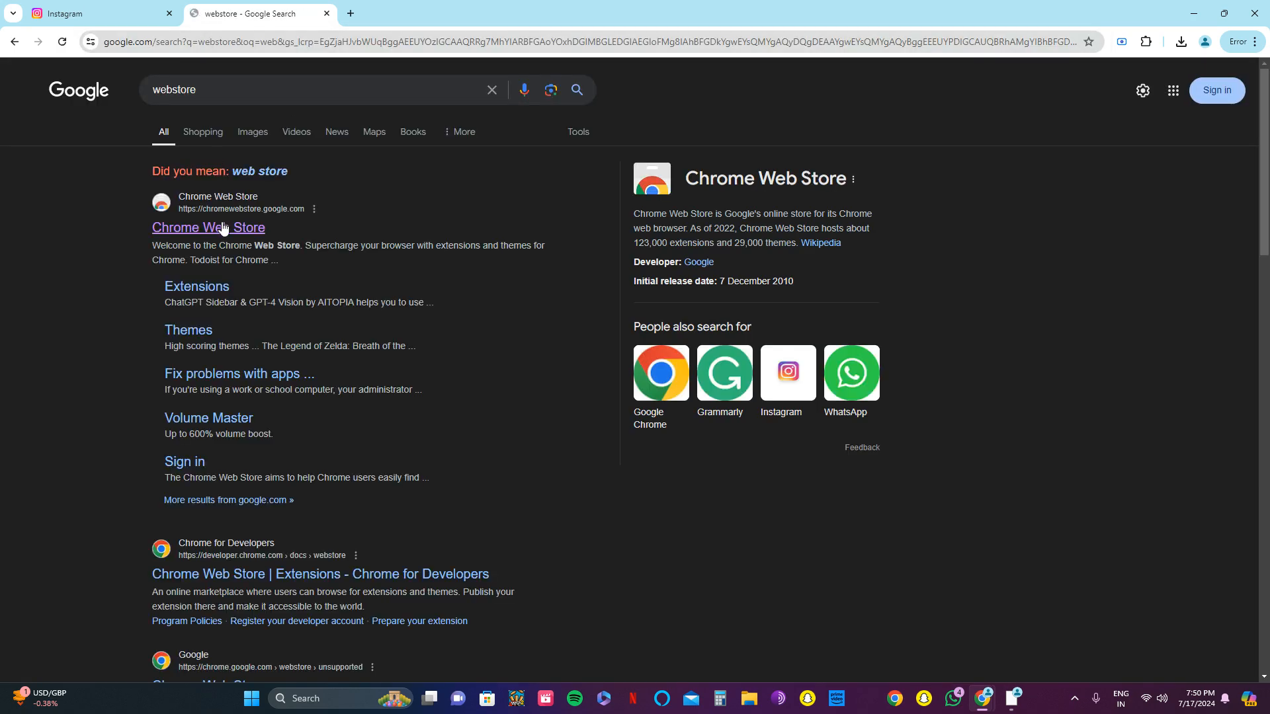
click(208, 228)
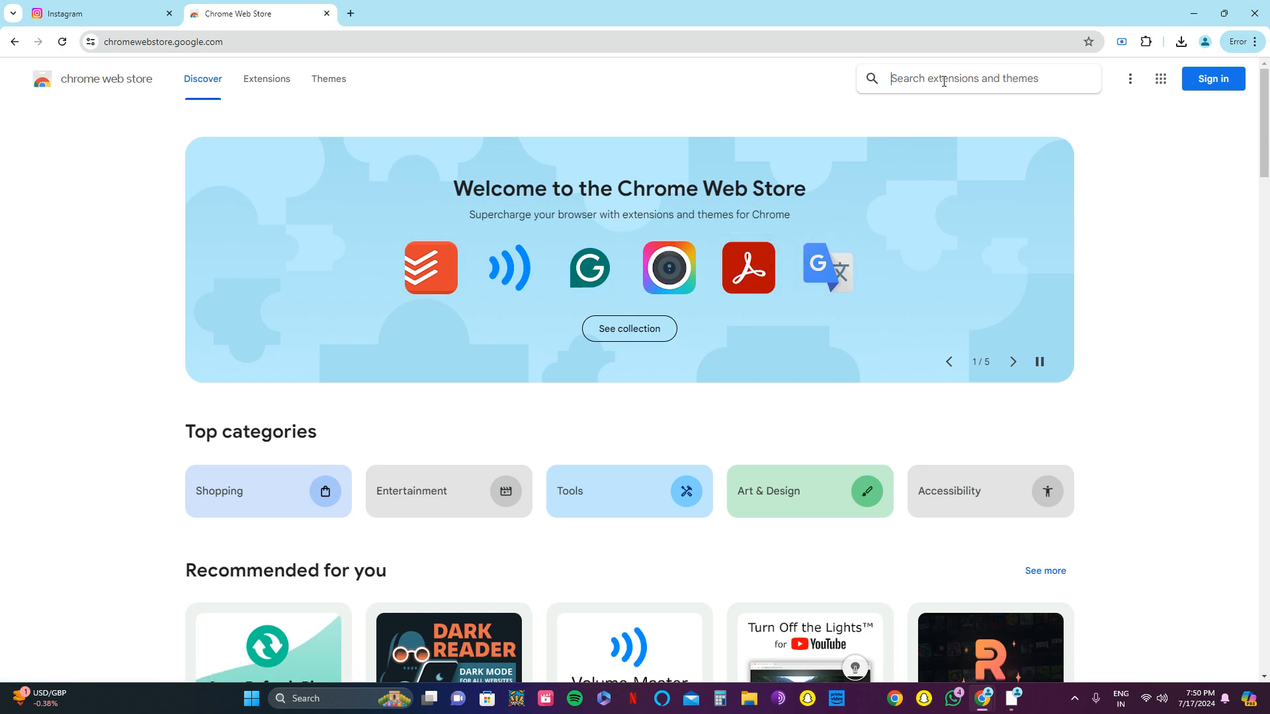
Step: Search the store for INSSIST and add the extension to Chrome
click(972, 78)
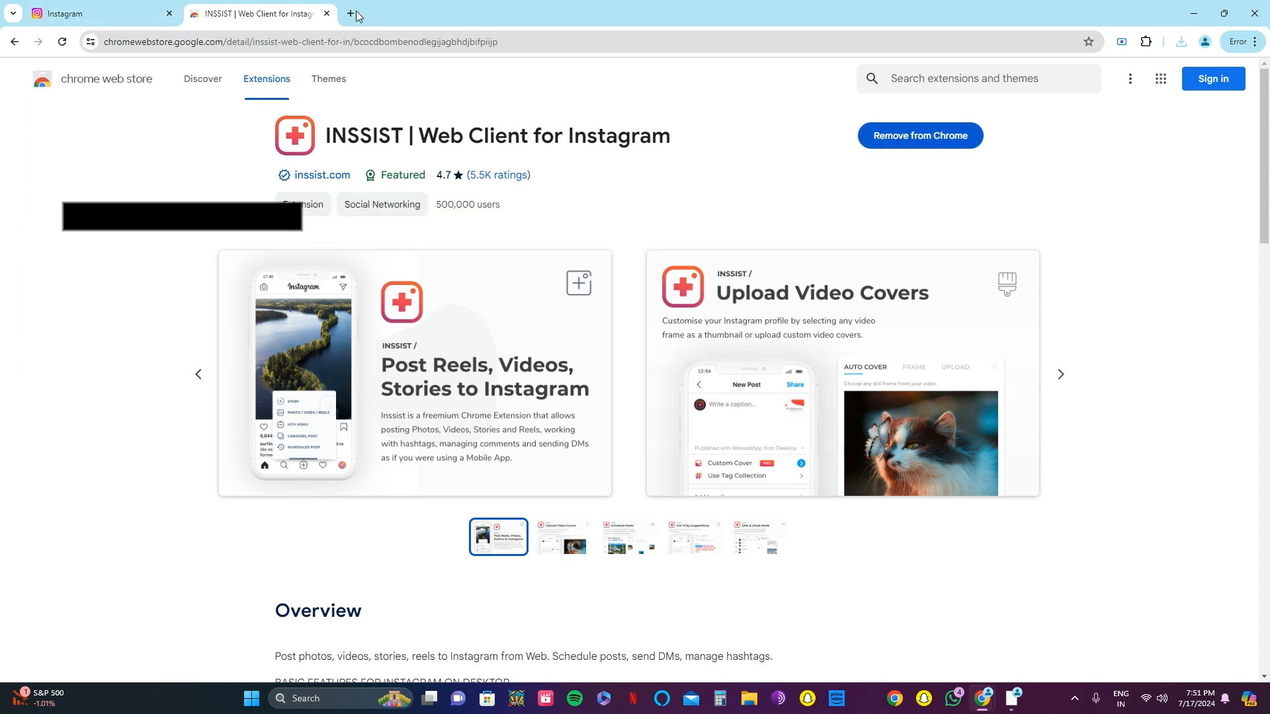
Step: Launch INSSIST from the Extensions list so its Instagram Assistant welcome page opens
click(349, 13)
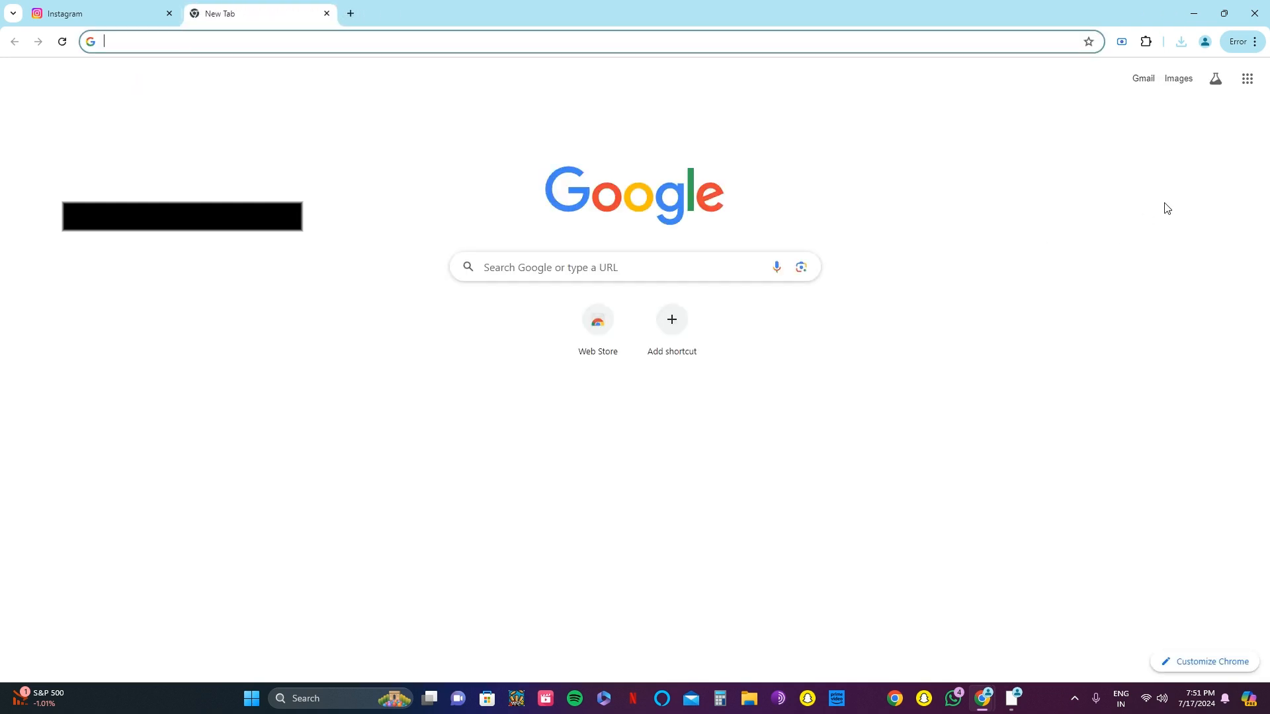
click(1146, 41)
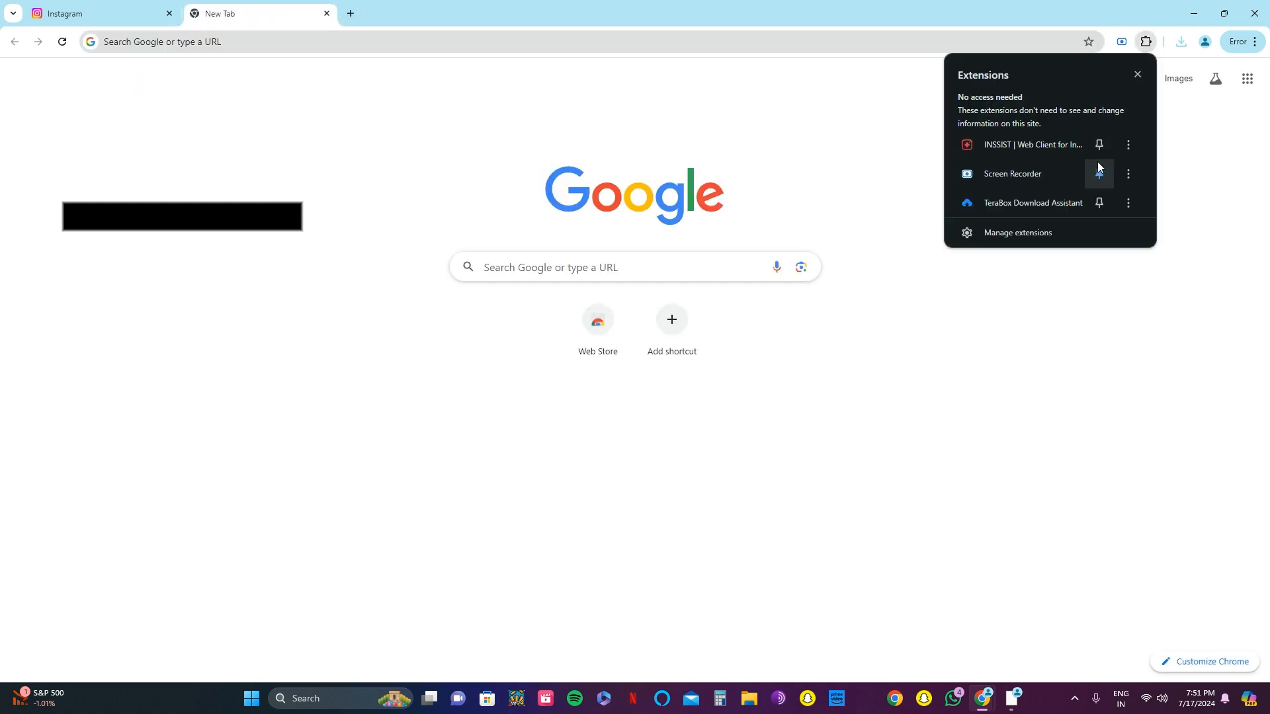
click(1098, 173)
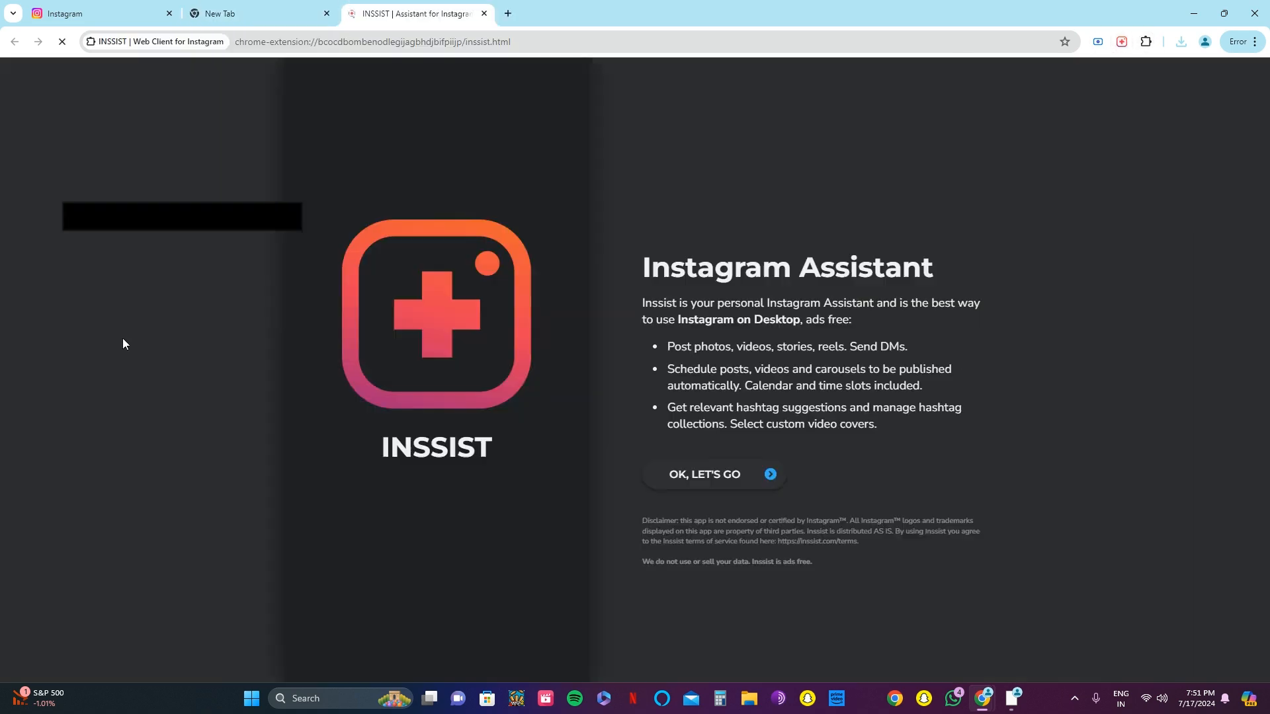
Step: Accept "OK, LET'S GO" on the welcome page and browse the loaded Instagram feed
click(702, 478)
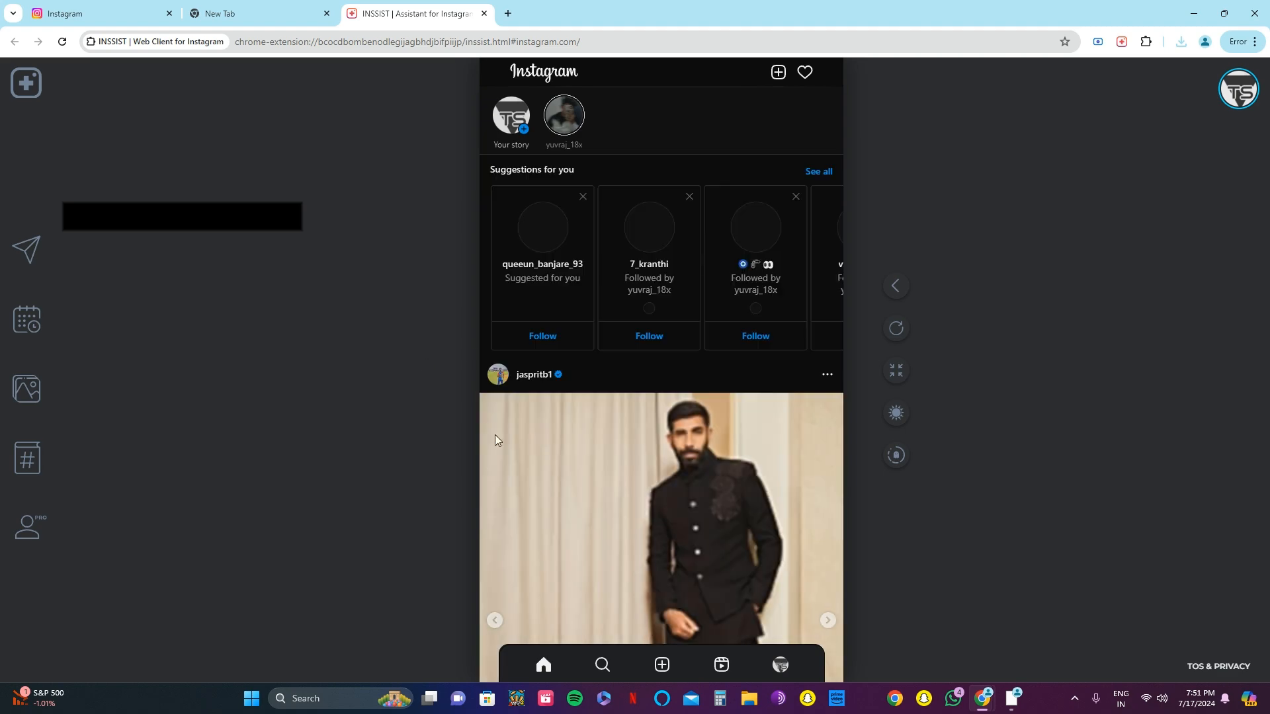
scroll(down, 3)
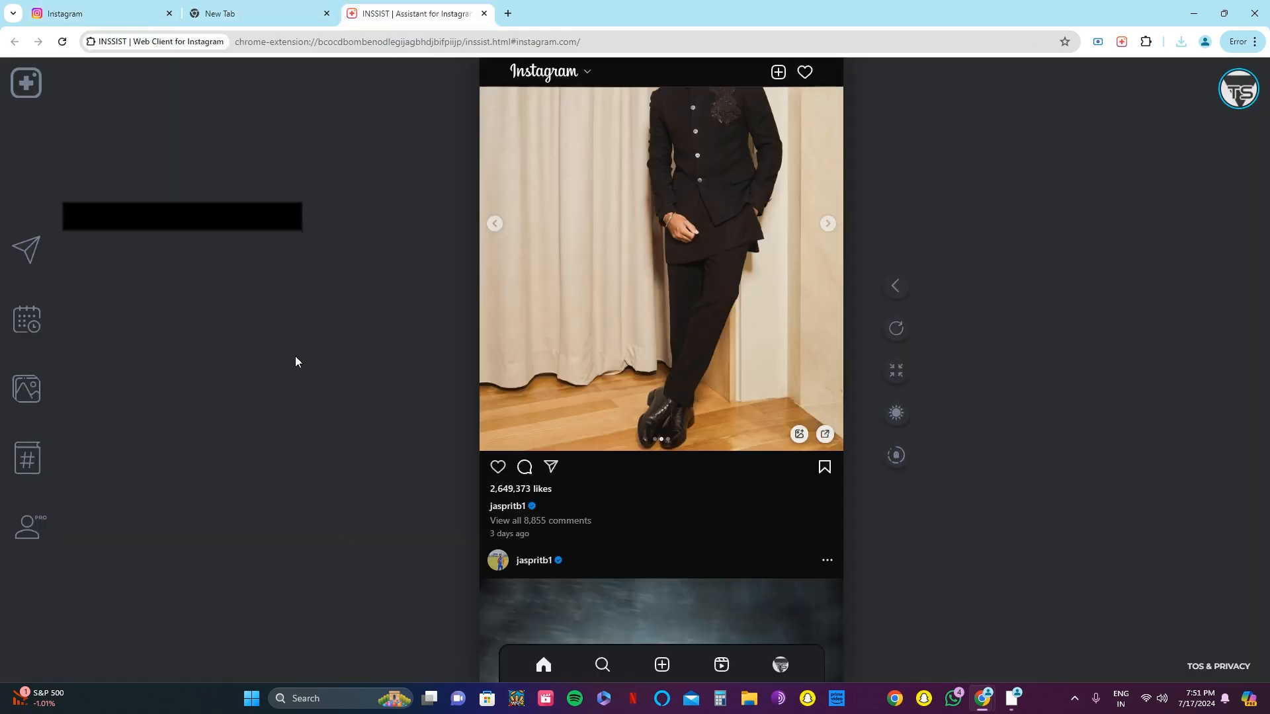
mouse_move(27, 251)
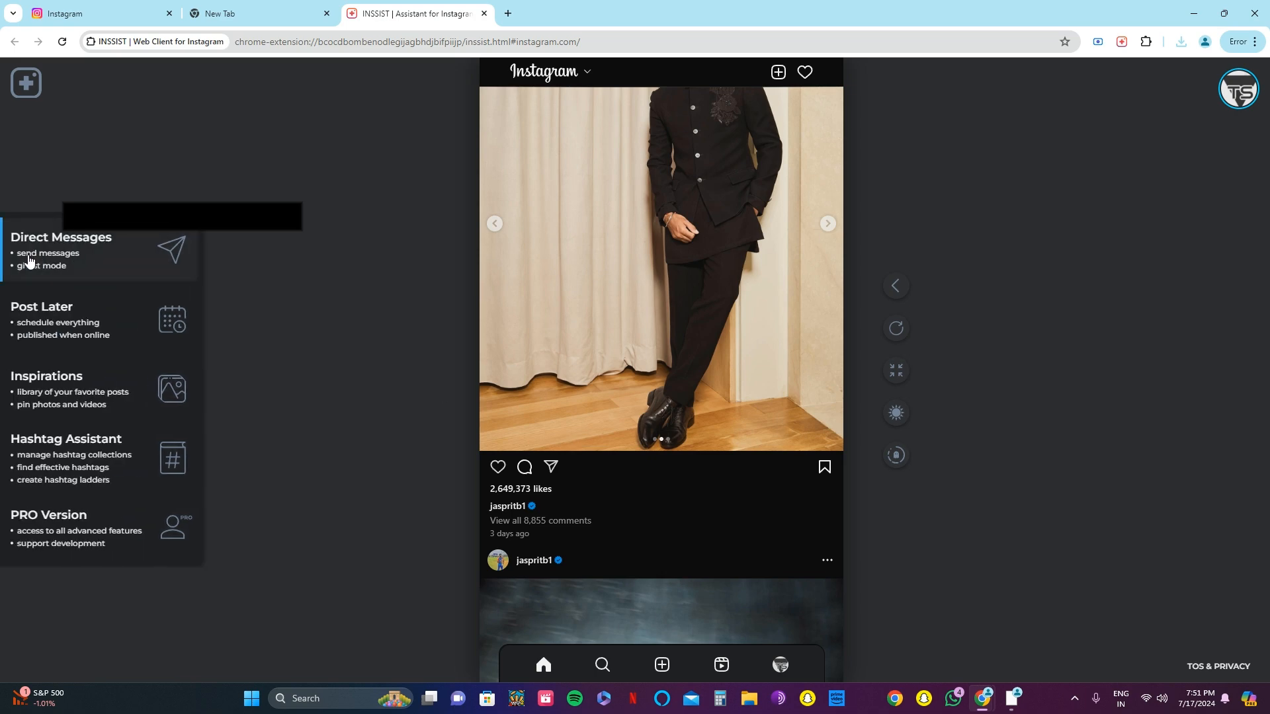
Step: Show Direct Messages with Ghost-read mode switched on
click(61, 244)
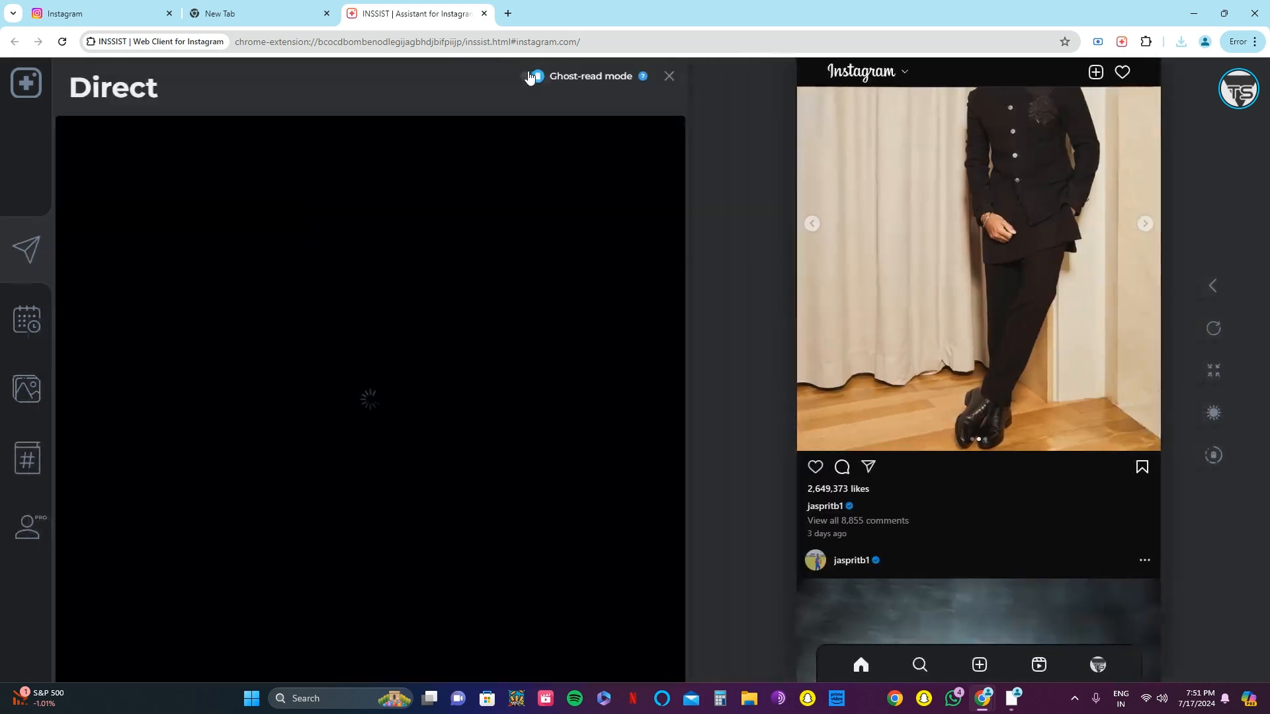
click(529, 77)
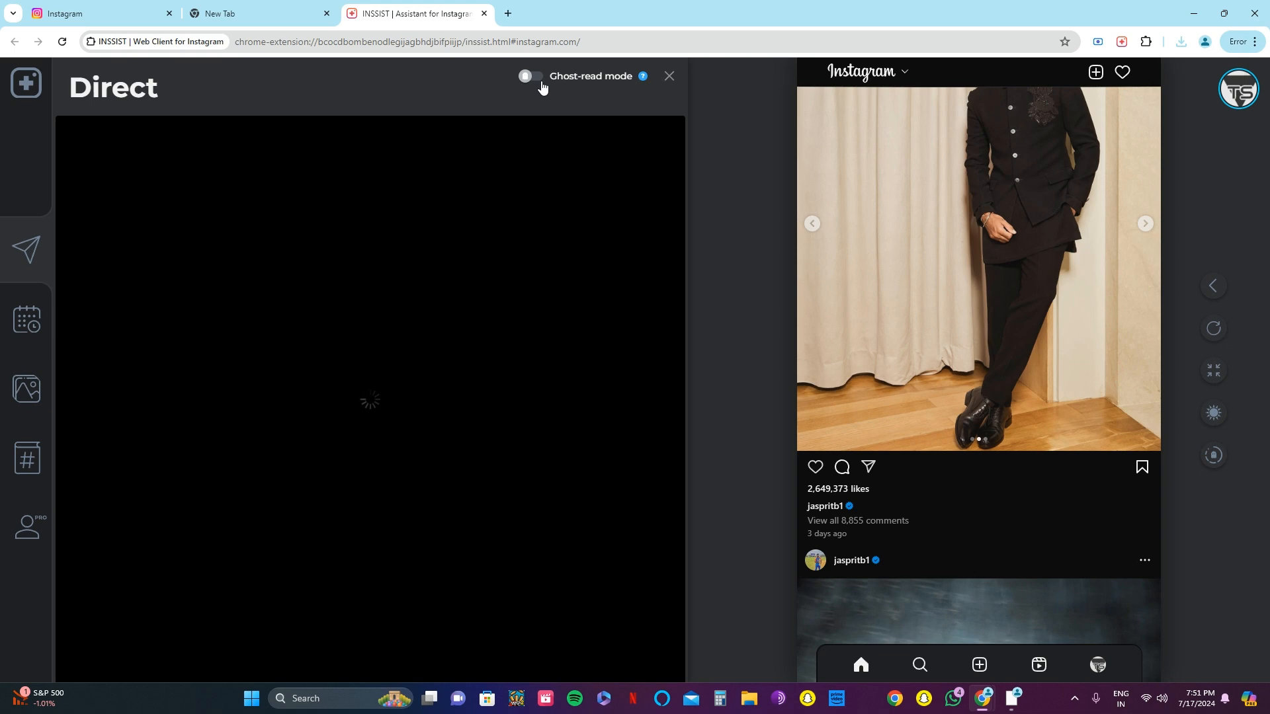
click(533, 77)
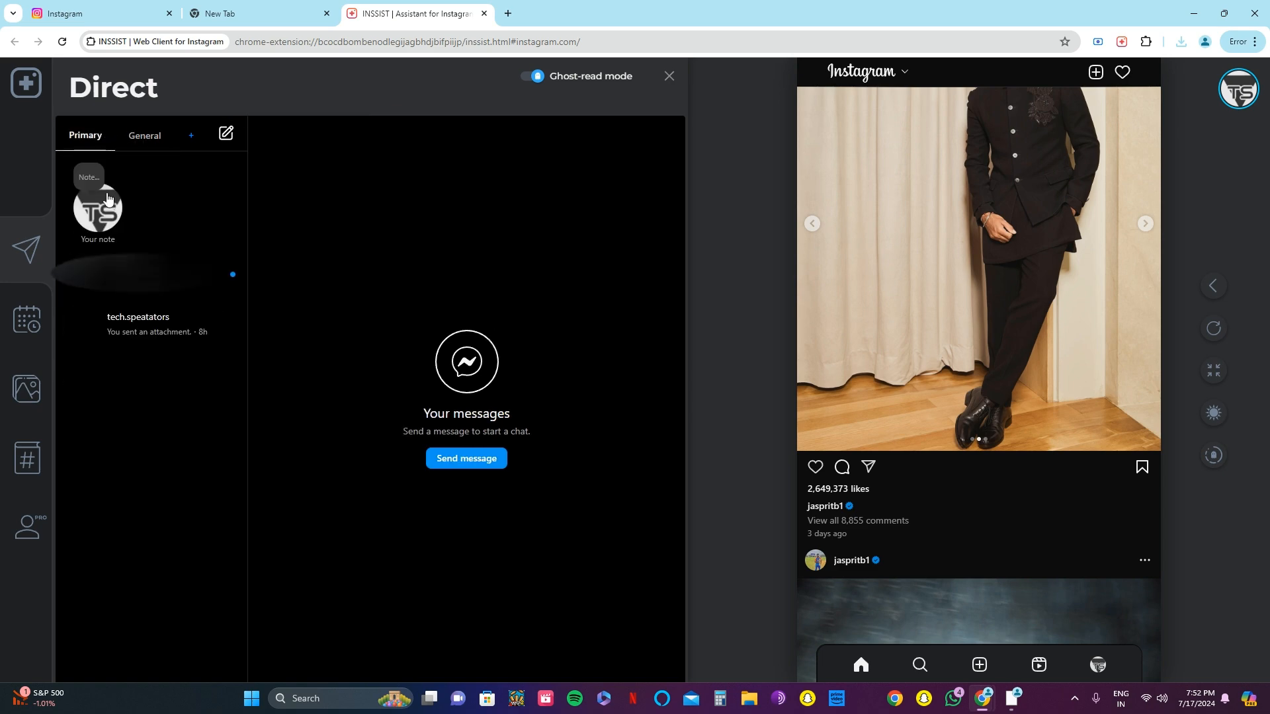
Step: Read the first two inbox conversations, then bring up the Post Later scheduling panel
click(150, 273)
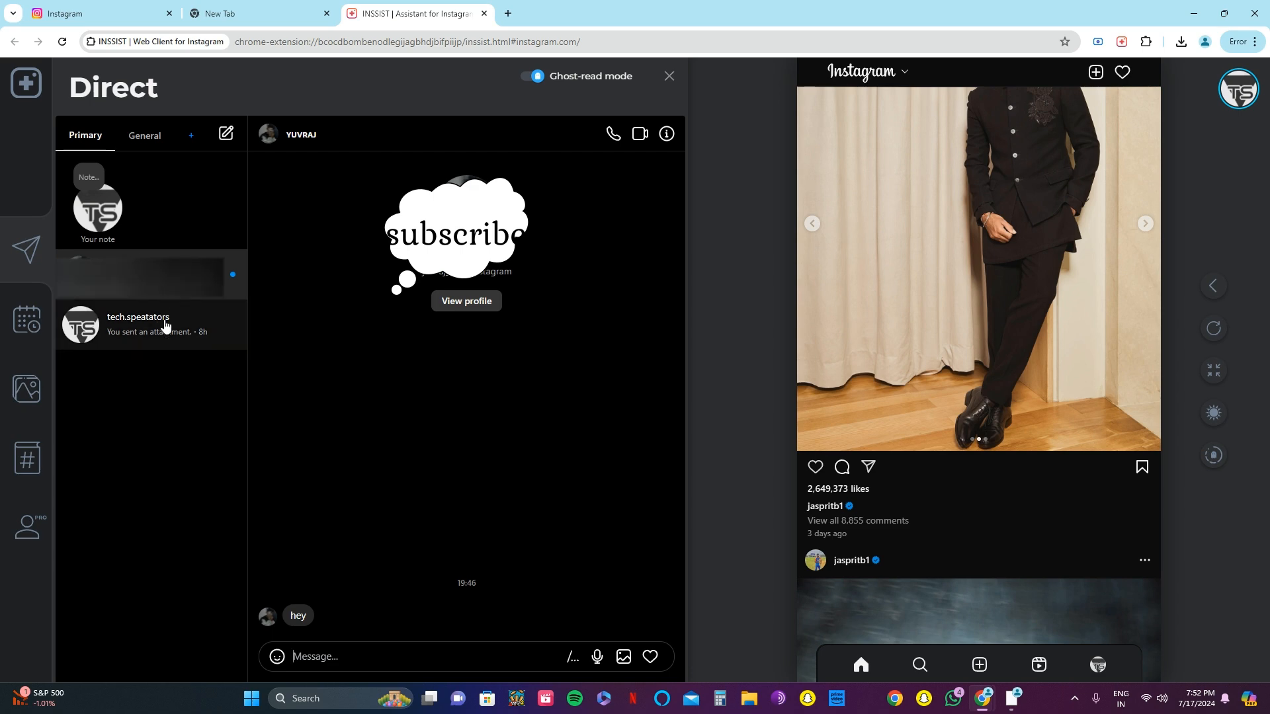
click(150, 325)
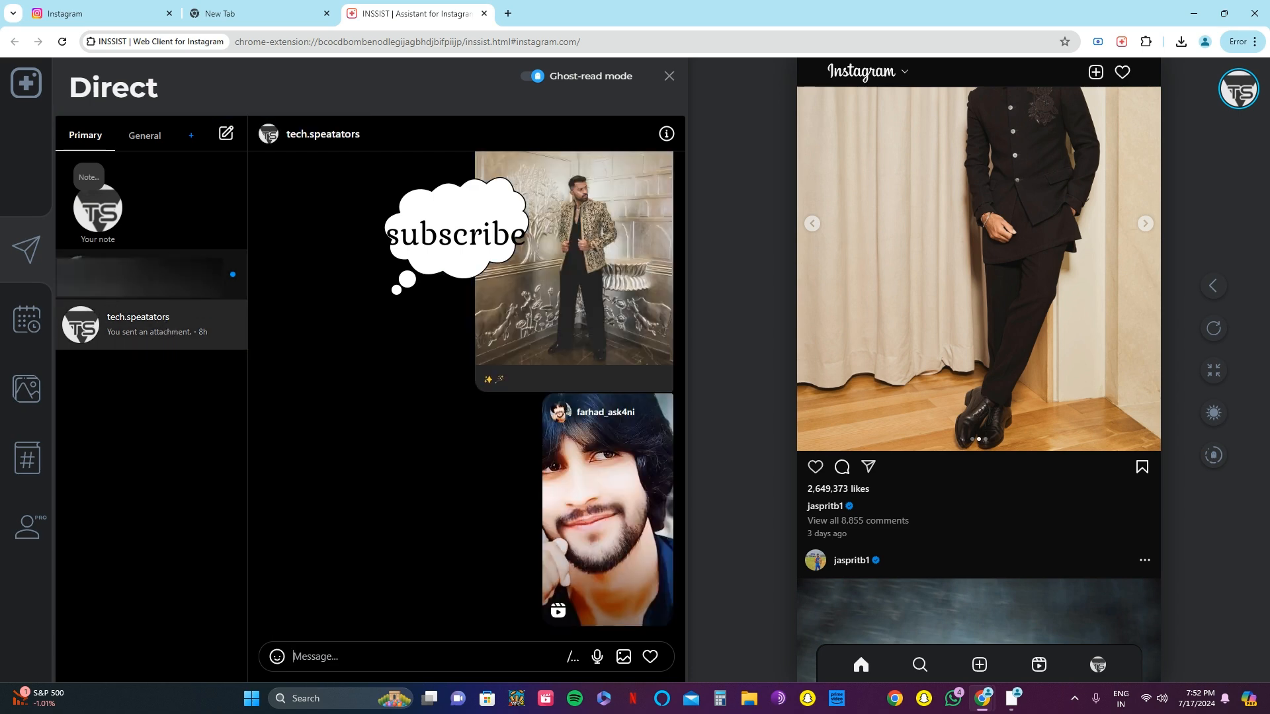
click(26, 318)
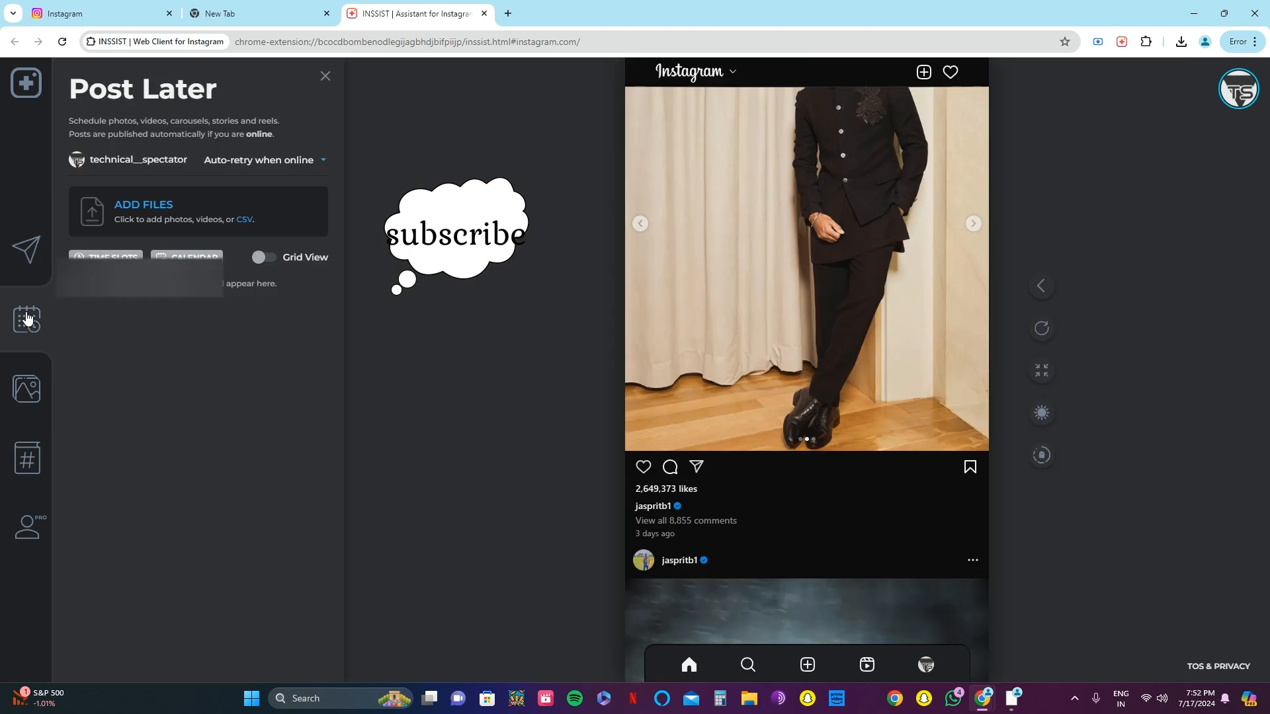
mouse_move(26, 397)
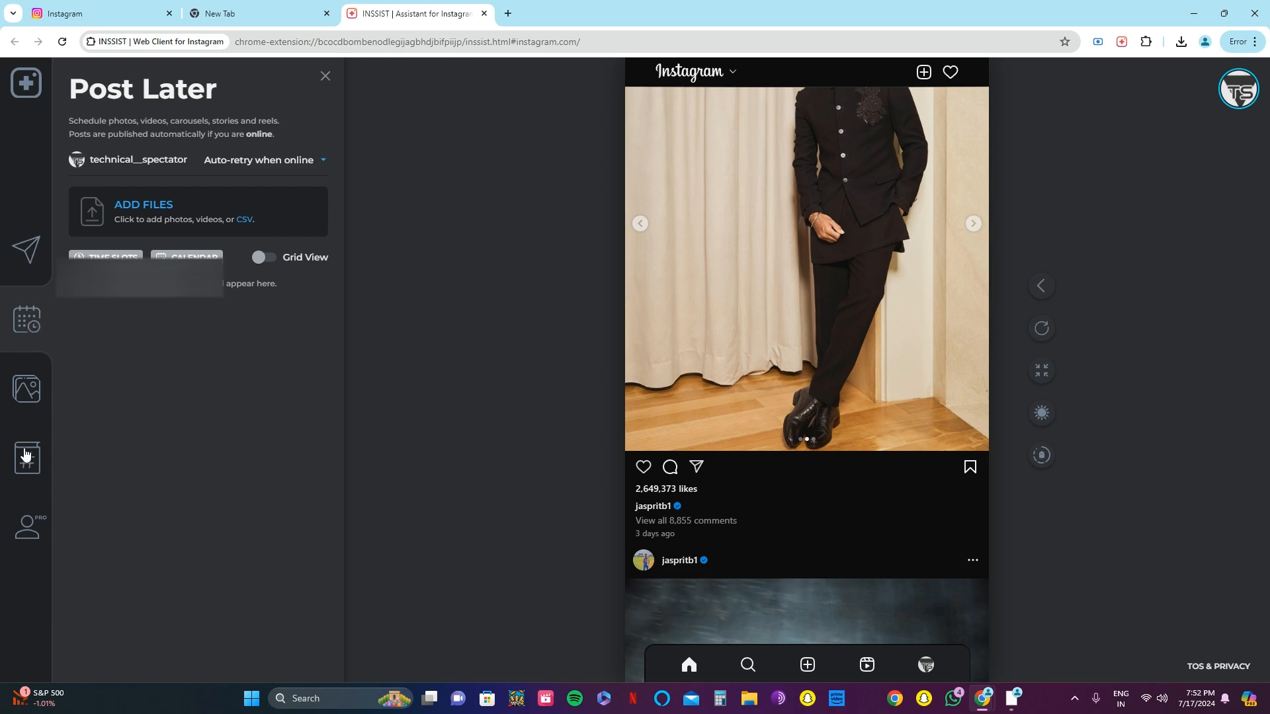
Step: Close the Post Later panel, leaving only the Instagram home feed
click(25, 463)
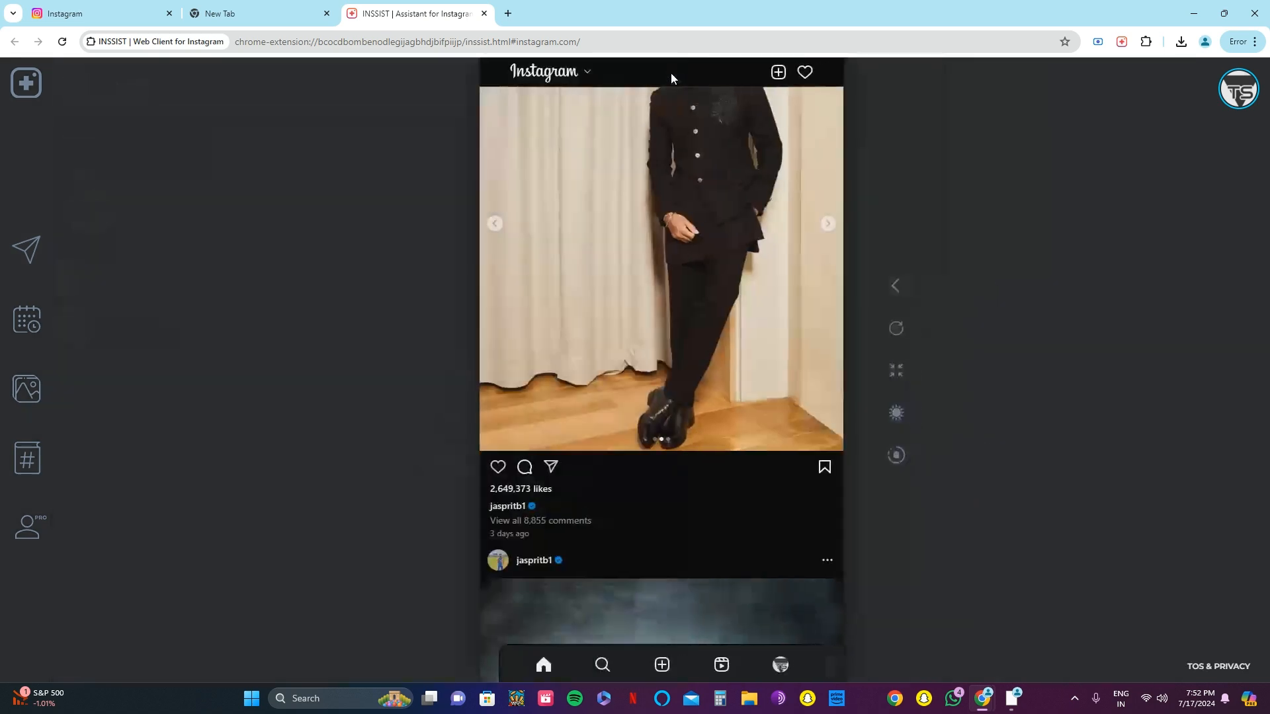
Step: Switch back to the original Instagram browser tab showing its home feed
scroll(down, 3)
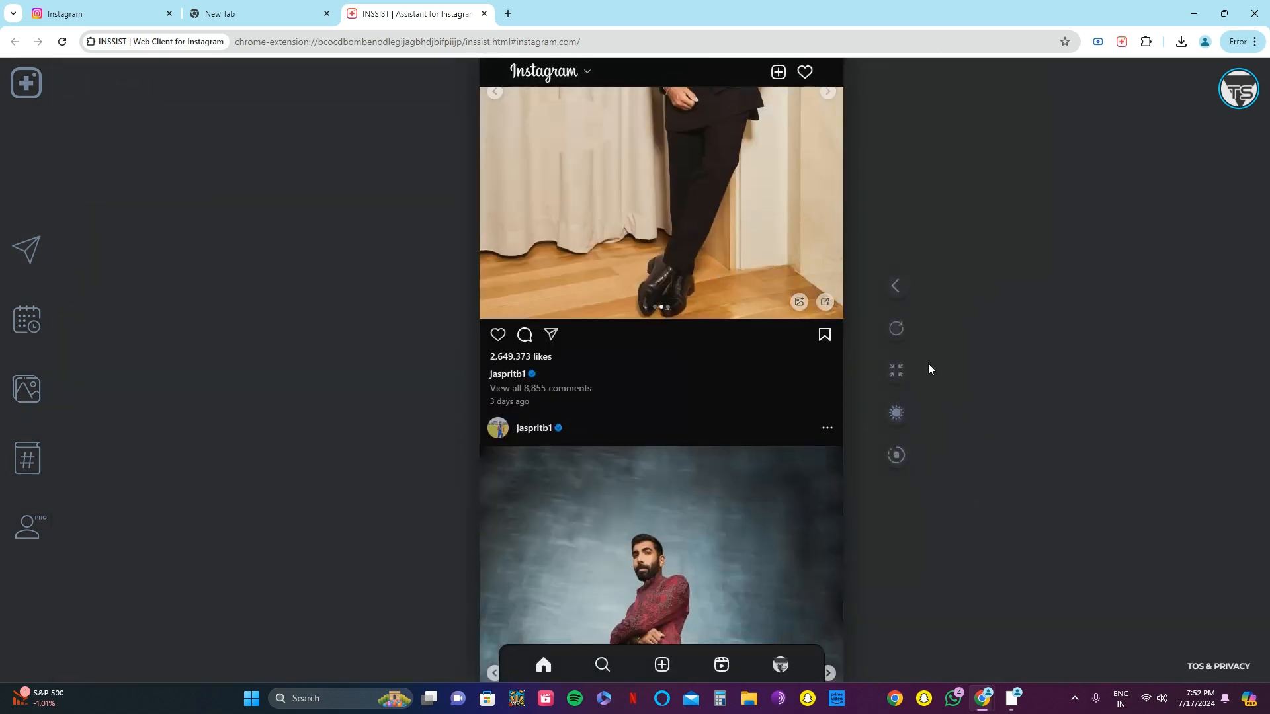
click(259, 13)
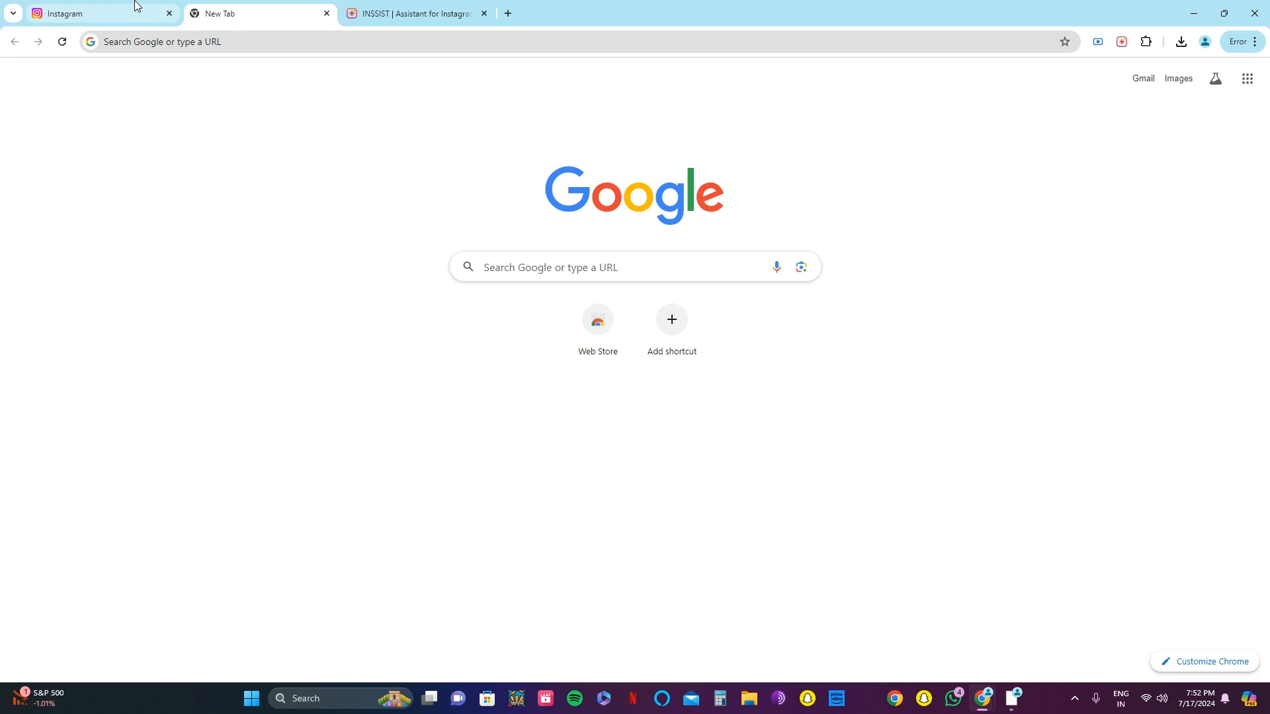
click(99, 13)
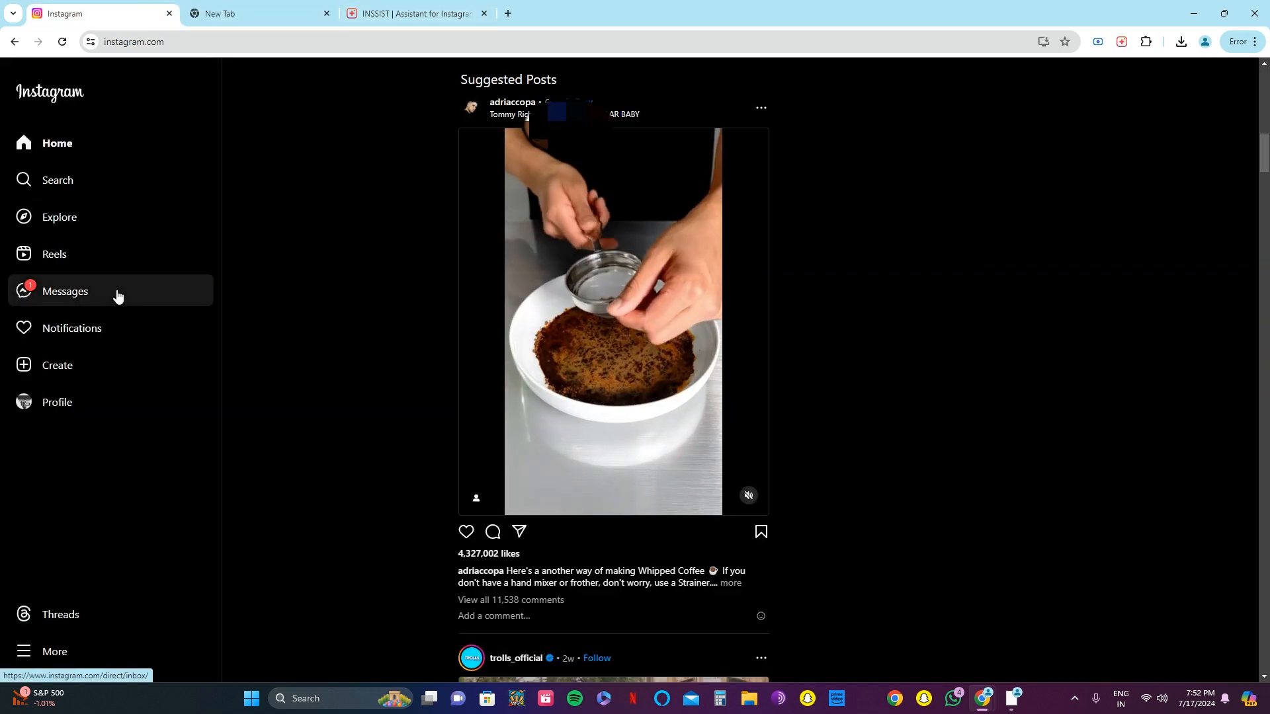